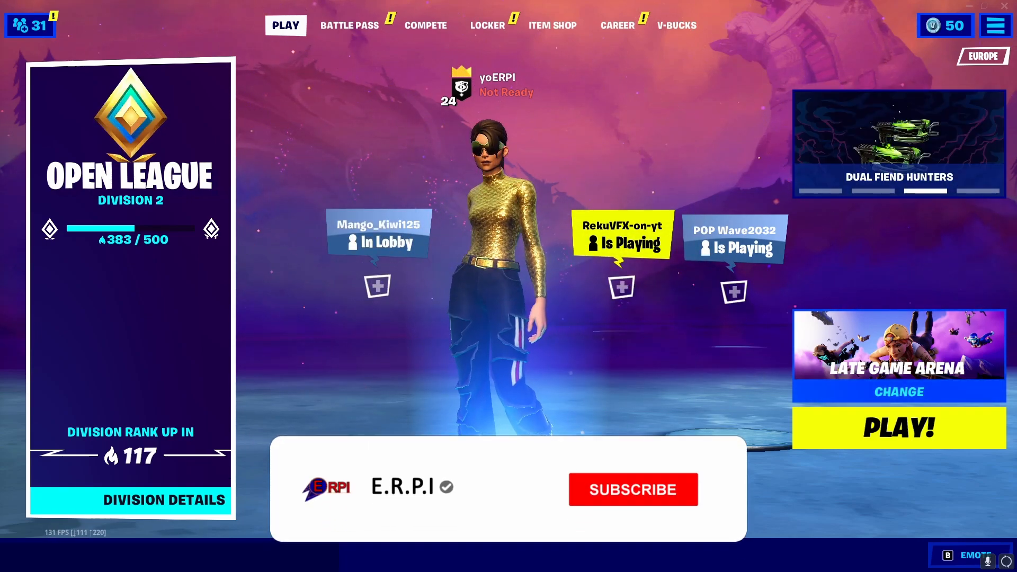
Step: Place an Adjustment Clip on Video 3 above the Fortnite gameplay clips
{"action": "left_click", "coordinate": [632, 489]}
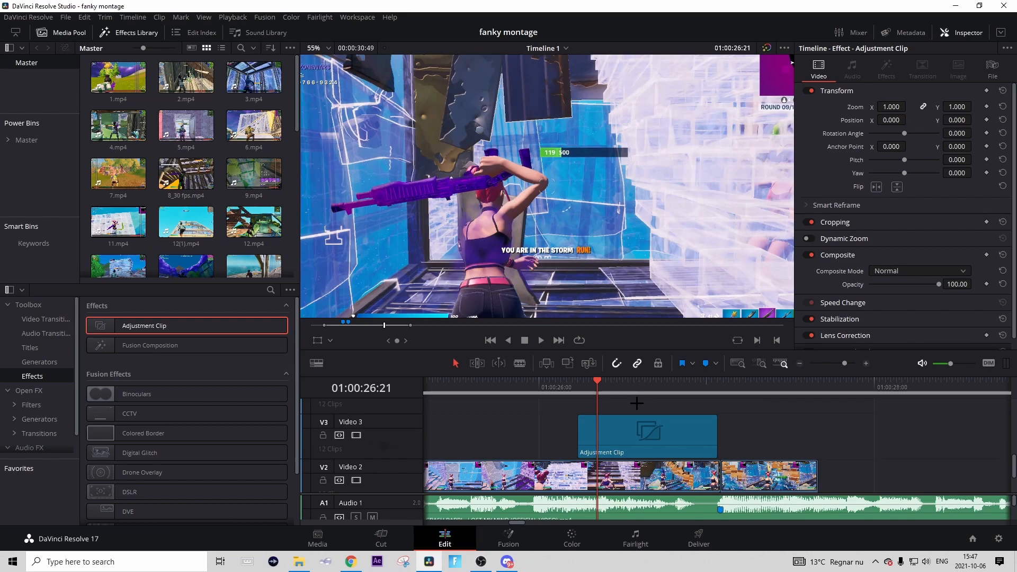
Step: Select the Video 3 adjustment clip and paste the saved hue/VHS/clouds/edge-detect/blur/glow node chain into its Fusion composition
{"action": "left_click", "coordinate": [647, 431]}
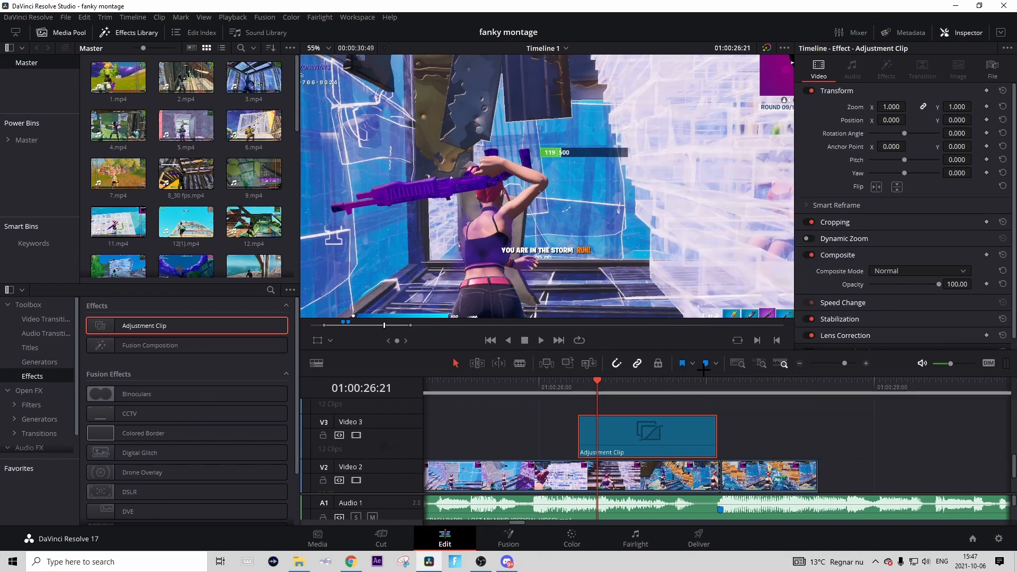
{"action": "left_click", "coordinate": [508, 537]}
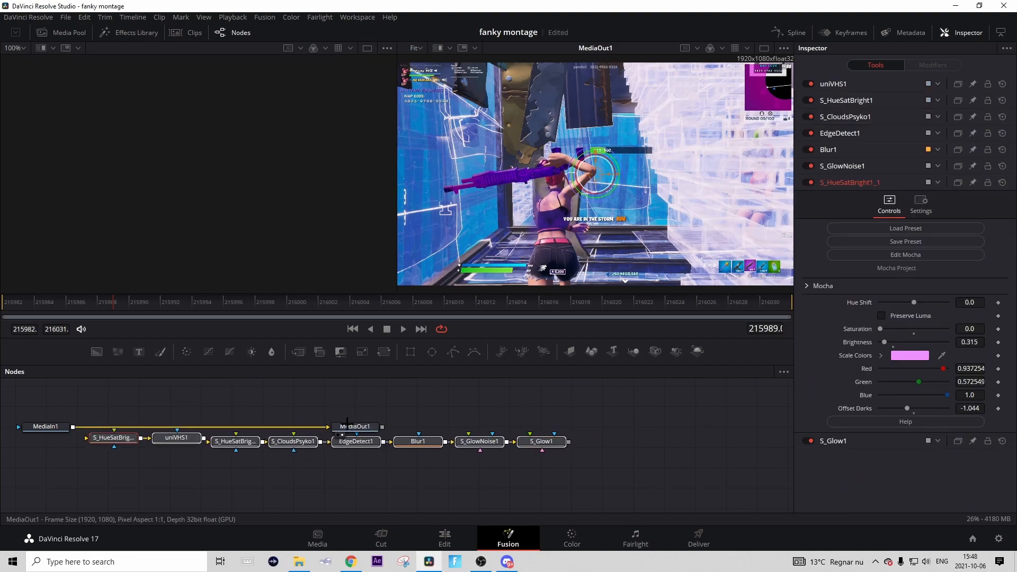
Step: Wire S_Glow1 into MediaOut1 so the purple glowing look reaches the timeline preview
{"action": "left_click", "coordinate": [614, 444]}
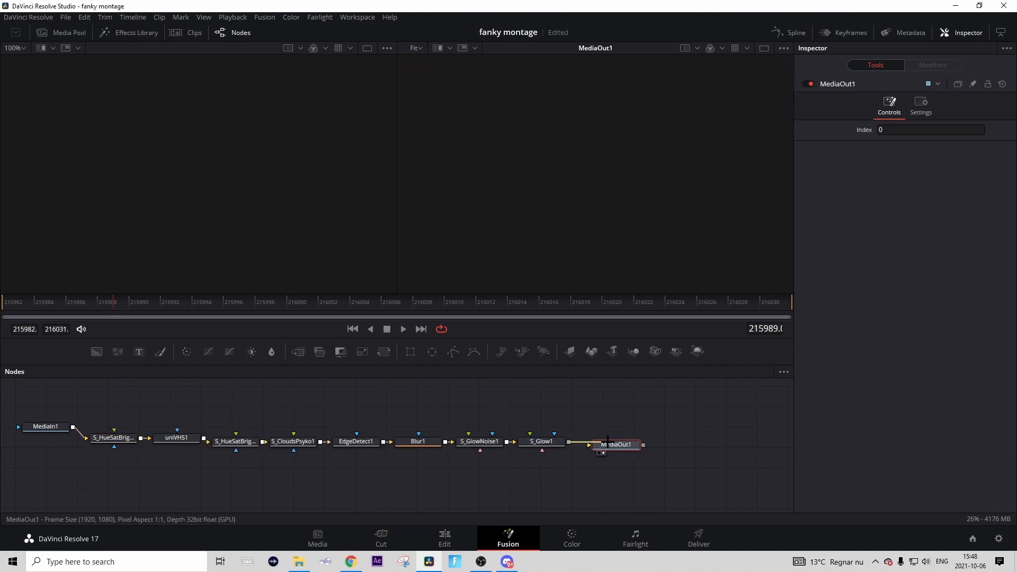
{"action": "left_click", "coordinate": [444, 538]}
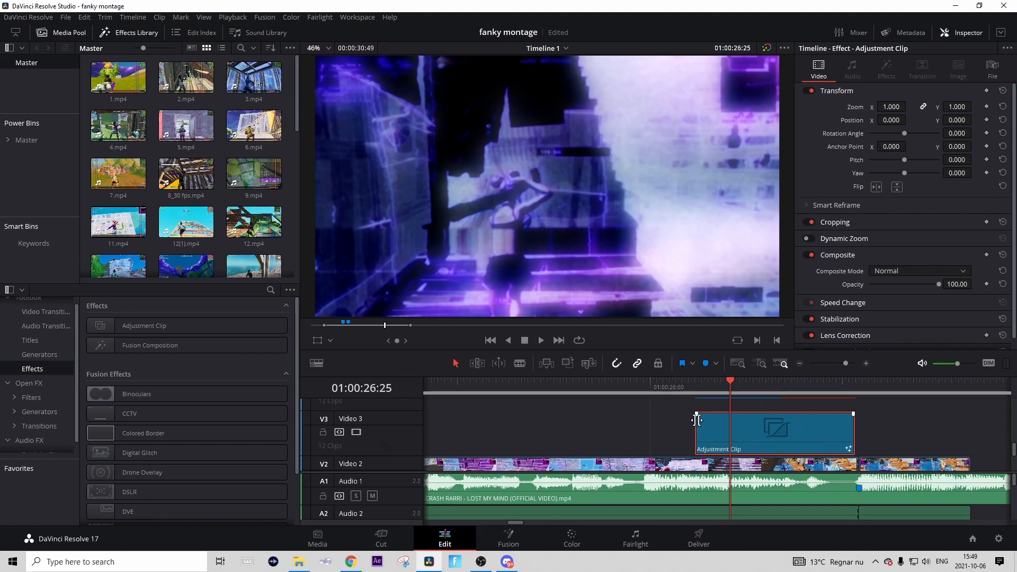
Step: Fade the first adjustment clip in over about 8 frames and add a second adjustment clip after it on V3
{"action": "left_click_drag", "start_coordinate": [699, 415], "coordinate": [726, 415]}
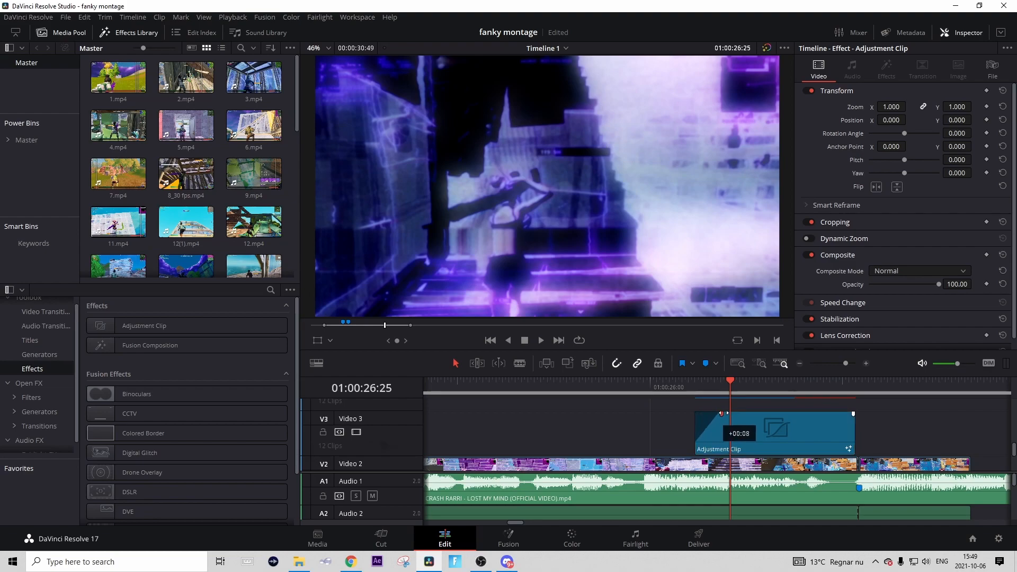
{"action": "left_click", "coordinate": [746, 431]}
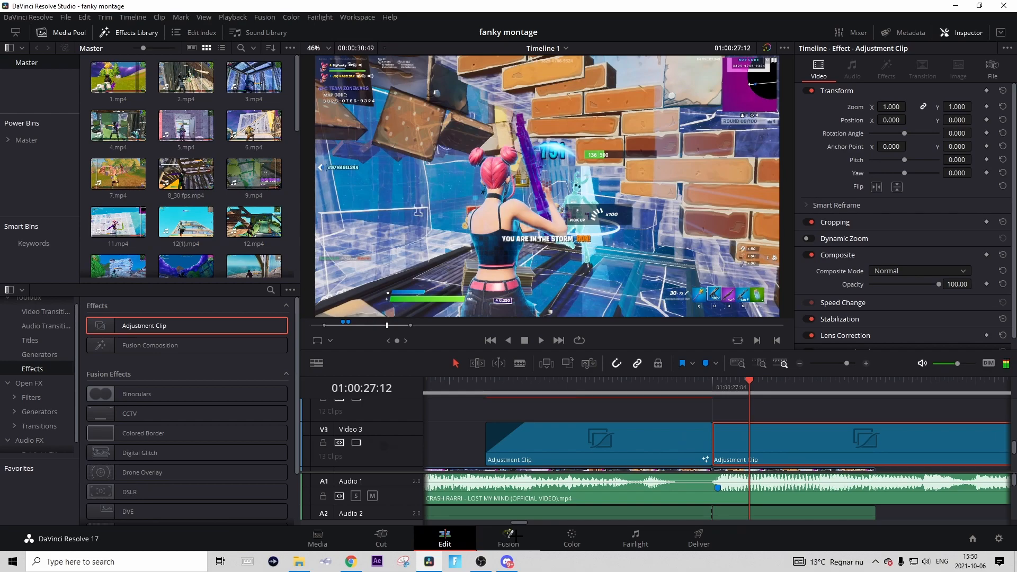
Step: Apply the impact effect in the second adjustment clip's composition and lay 'sovioo type burst 2.mp4' on V4 above it
{"action": "left_click", "coordinate": [508, 537]}
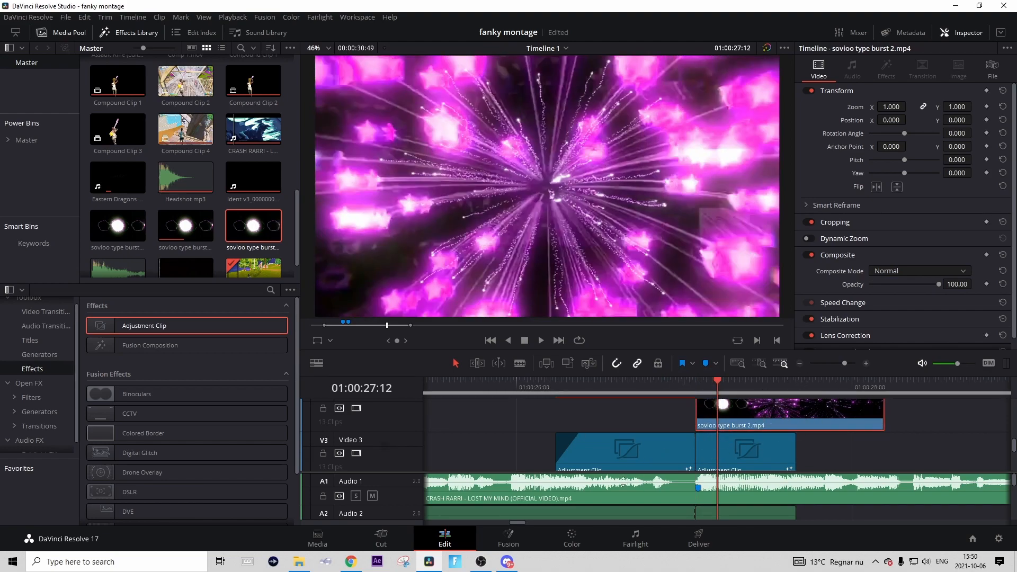
Step: Insert a Delta Keyer between MediaIn and MediaOut of the star-burst clip with black as its reference colour
{"action": "left_click", "coordinate": [508, 537]}
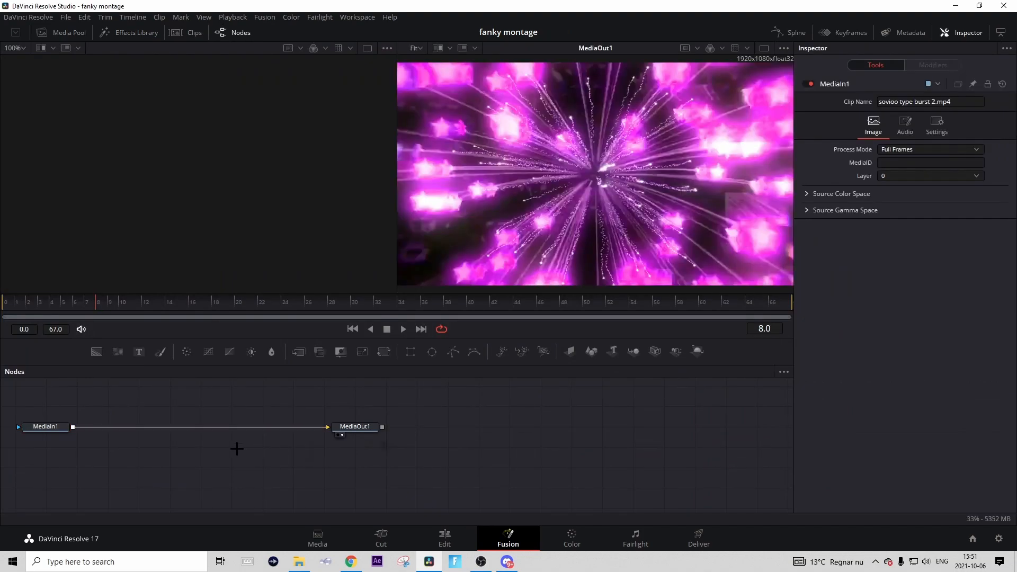
{"action": "left_click", "coordinate": [46, 426]}
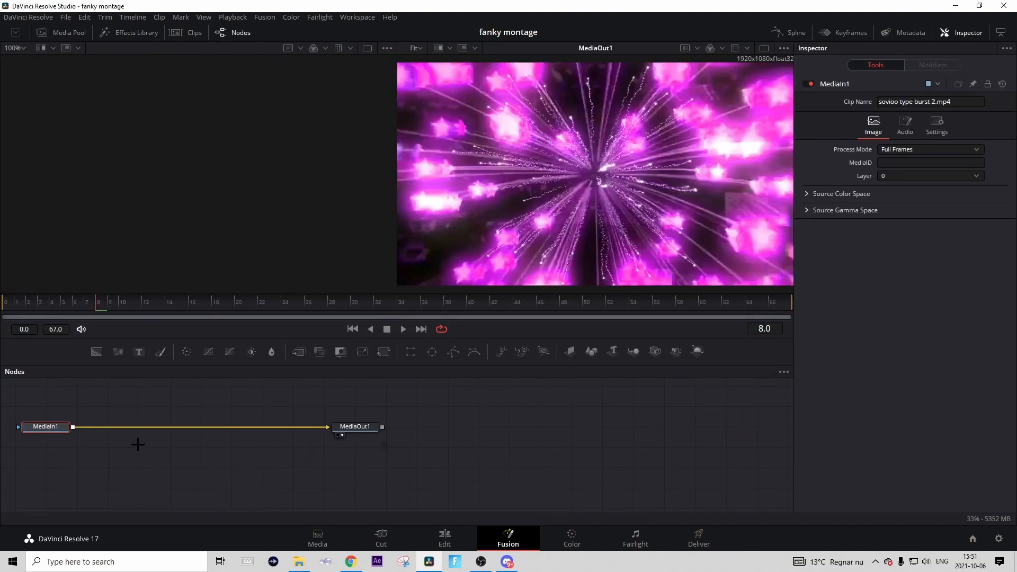
{"action": "type", "text": "del"}
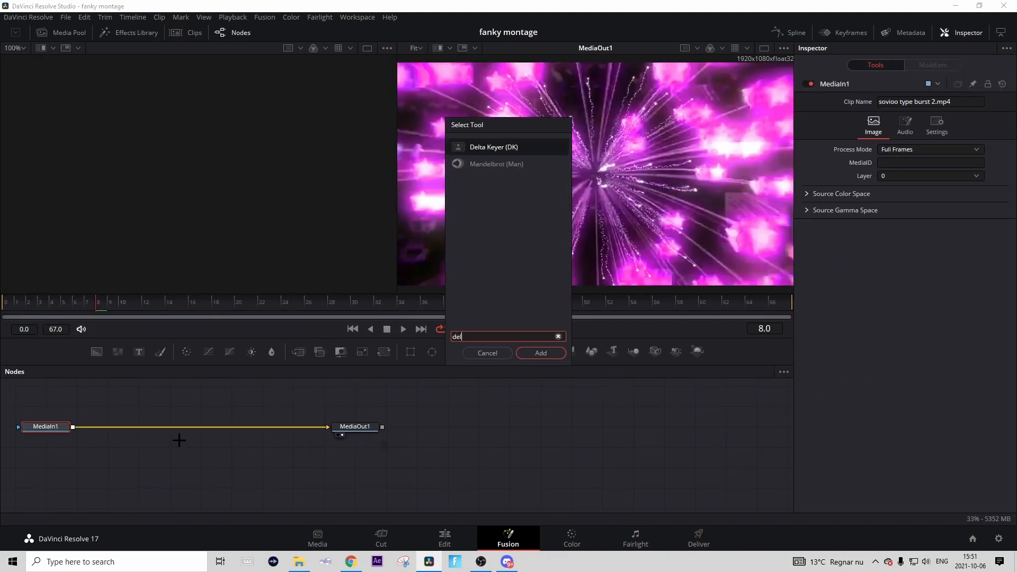
{"action": "left_click", "coordinate": [540, 353]}
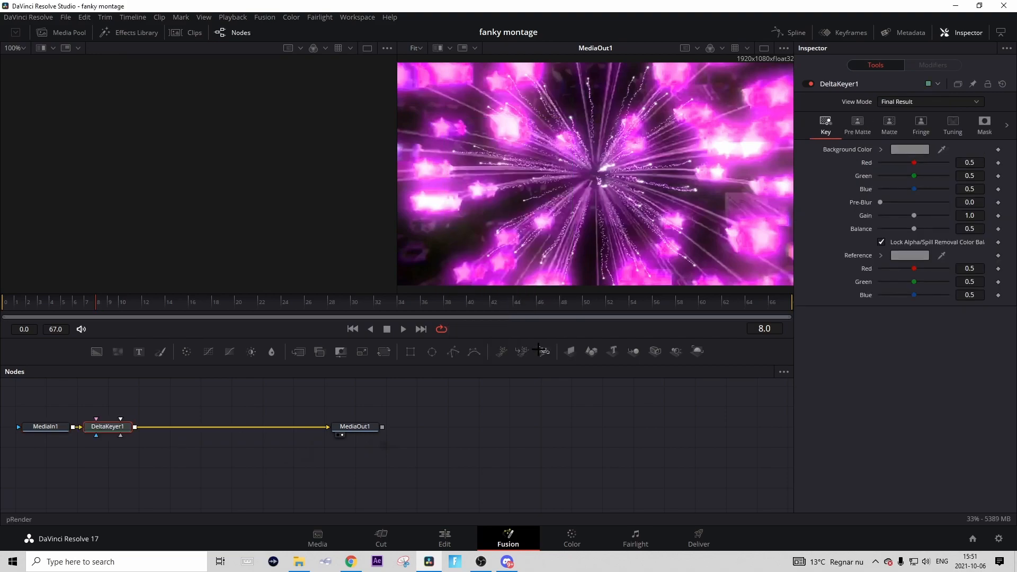
{"action": "left_click", "coordinate": [909, 150]}
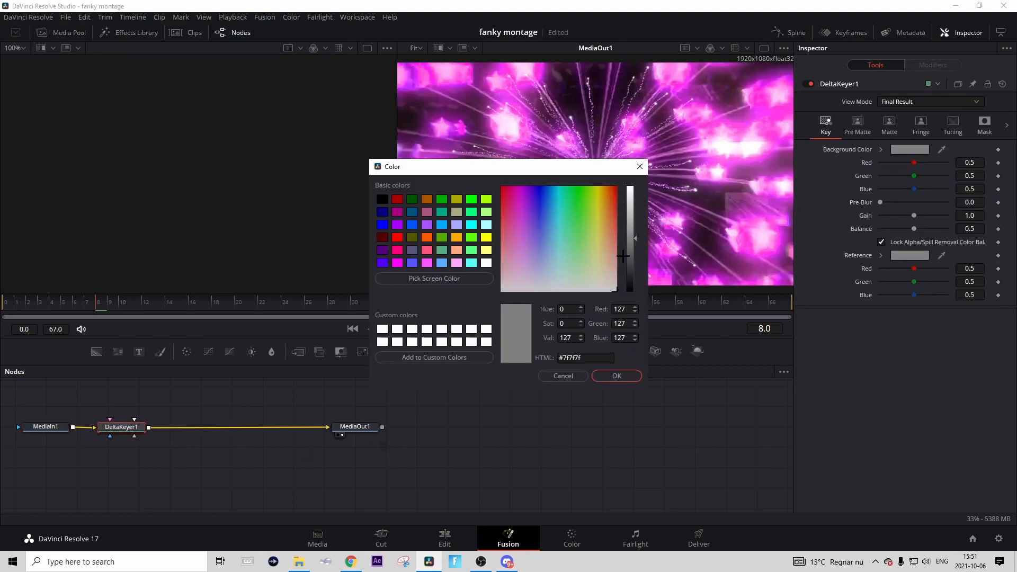
{"action": "left_click", "coordinate": [615, 375]}
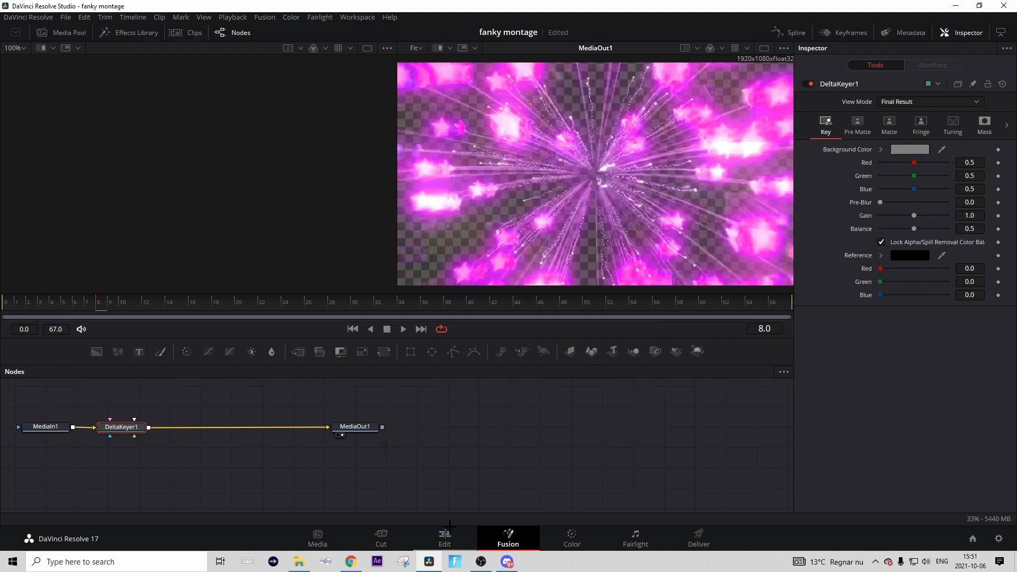
{"action": "left_click", "coordinate": [444, 536]}
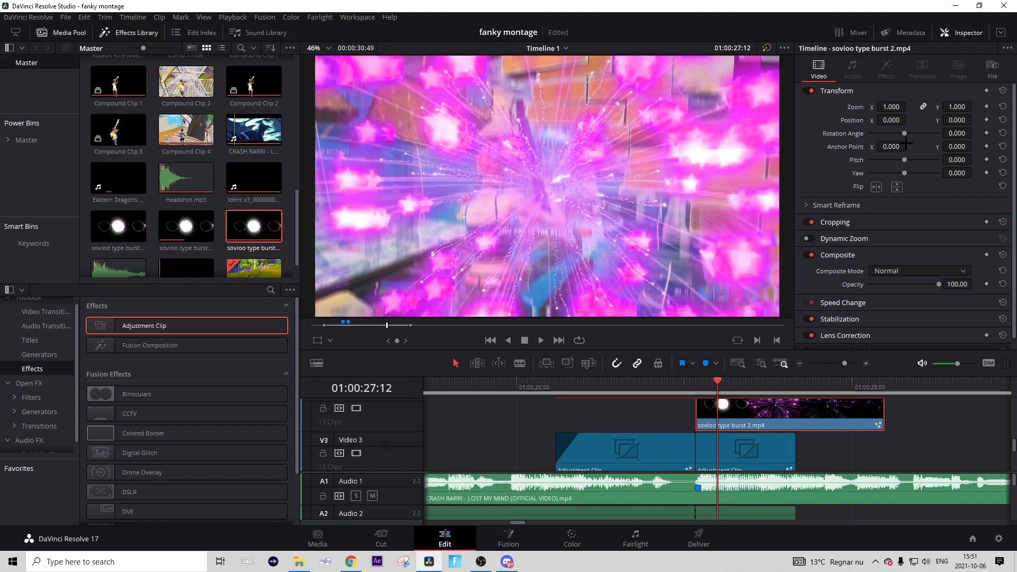
Step: Lower the star-burst clip's Composite Opacity to about 51.8
{"action": "left_click_drag", "start_coordinate": [938, 284], "coordinate": [905, 284]}
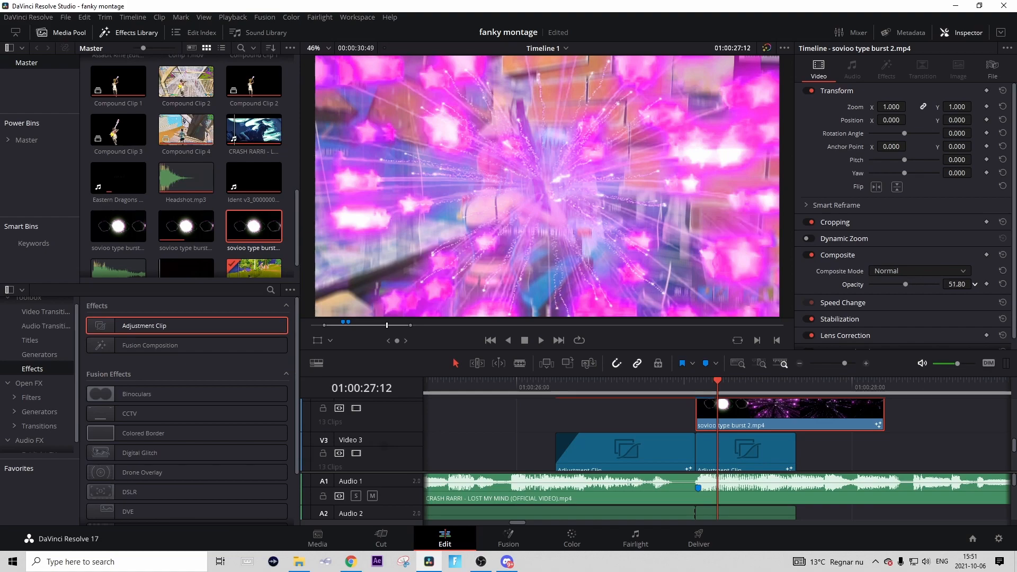